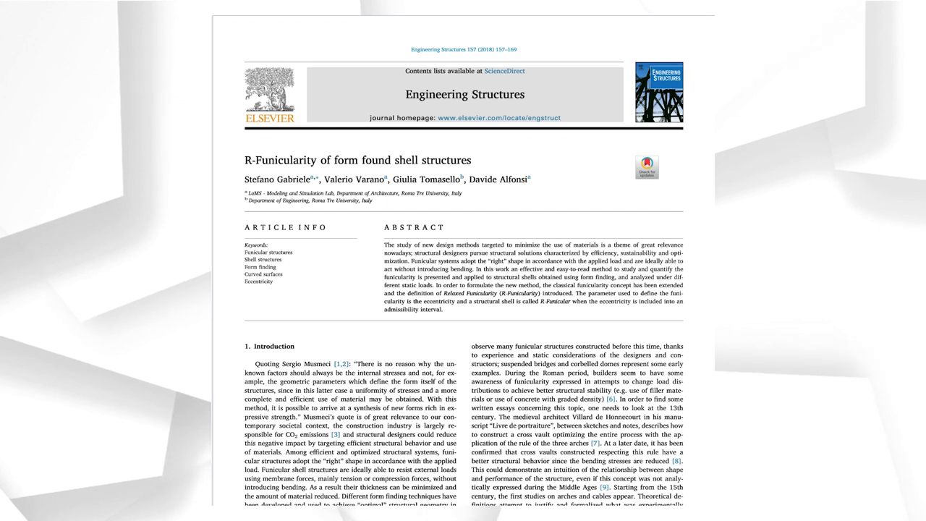
pyautogui.scroll(-3)
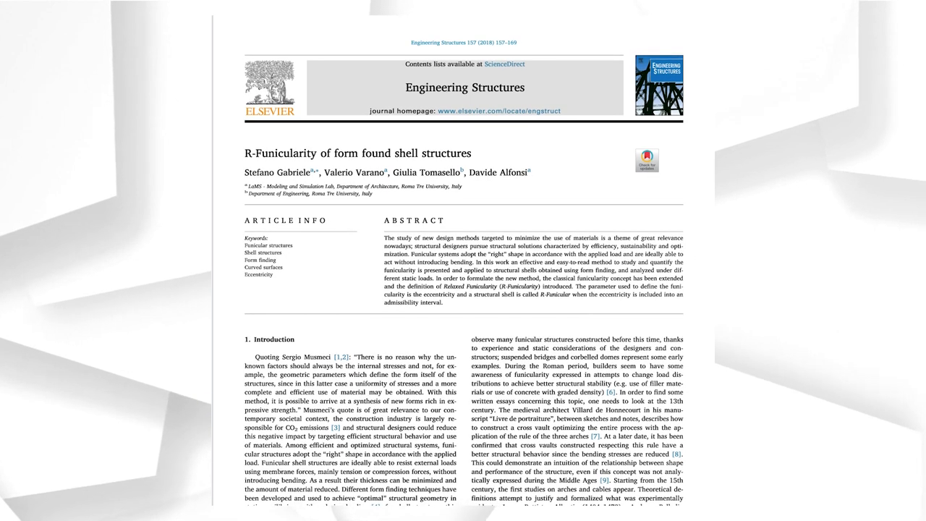
pyautogui.scroll(-3)
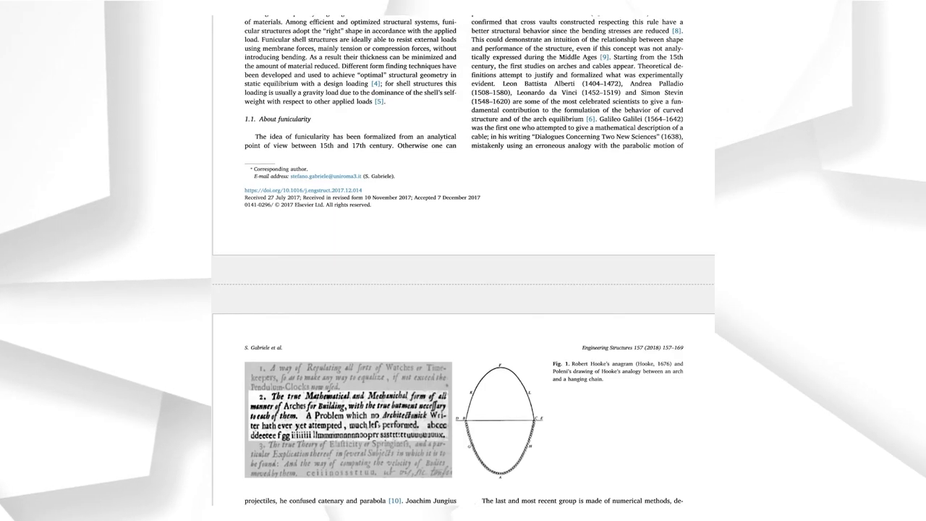
pyautogui.scroll(-3)
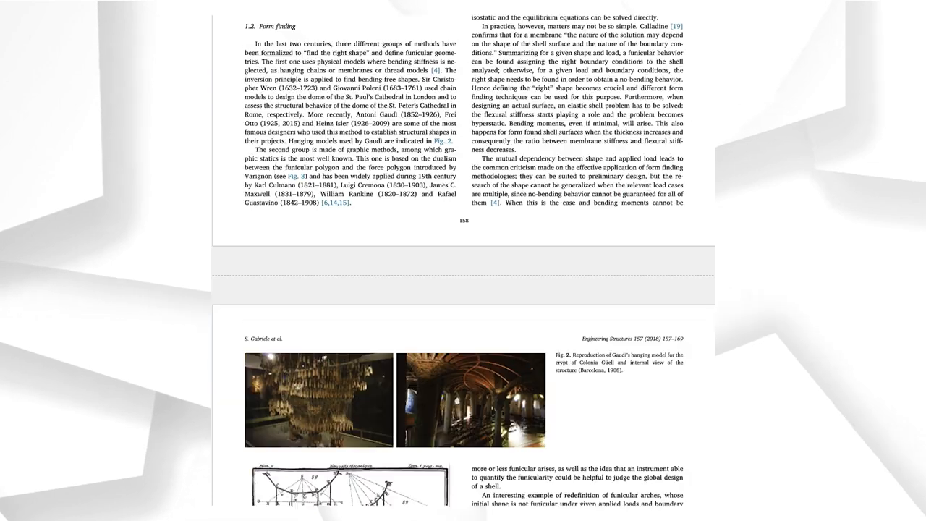
pyautogui.scroll(-3)
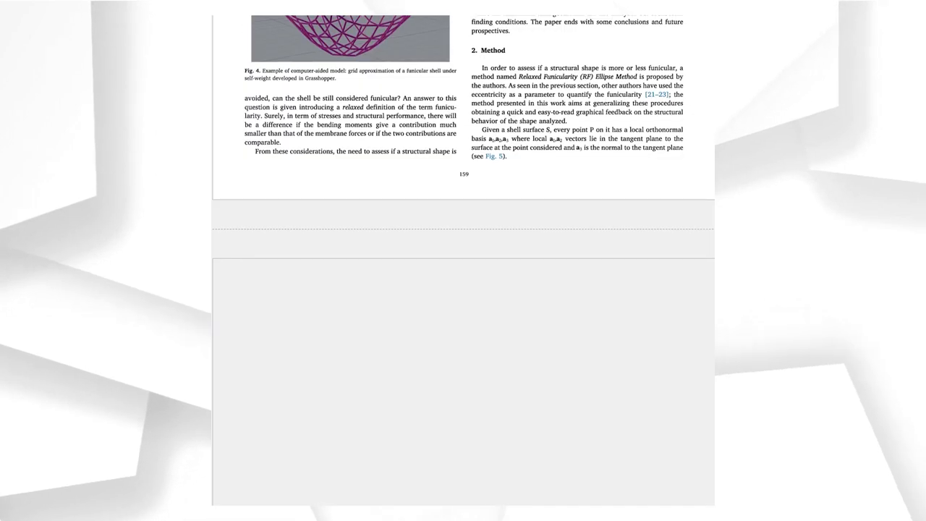
pyautogui.scroll(-3)
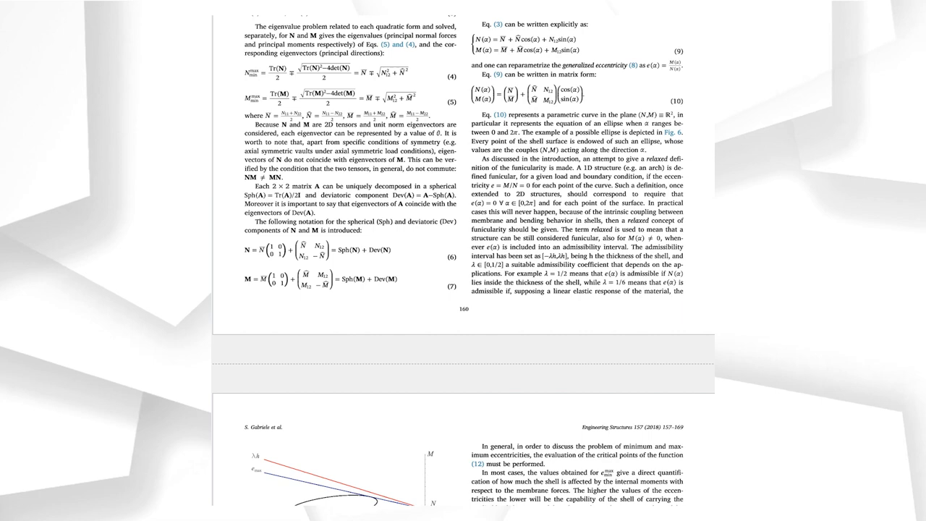
pyautogui.scroll(-3)
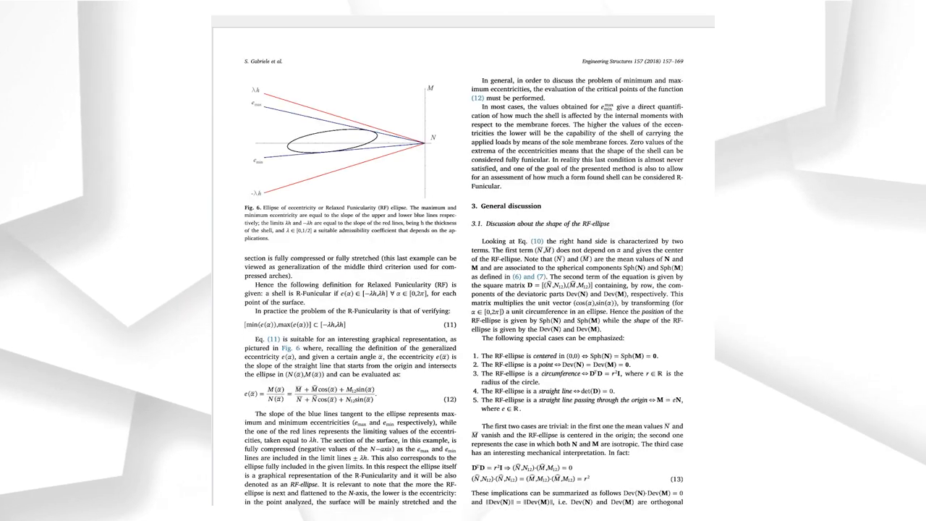
pyautogui.scroll(-3)
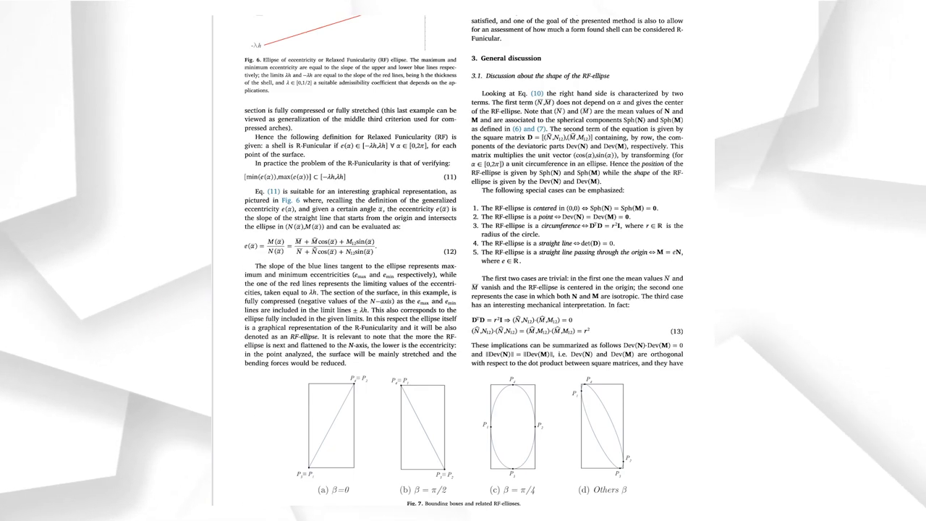